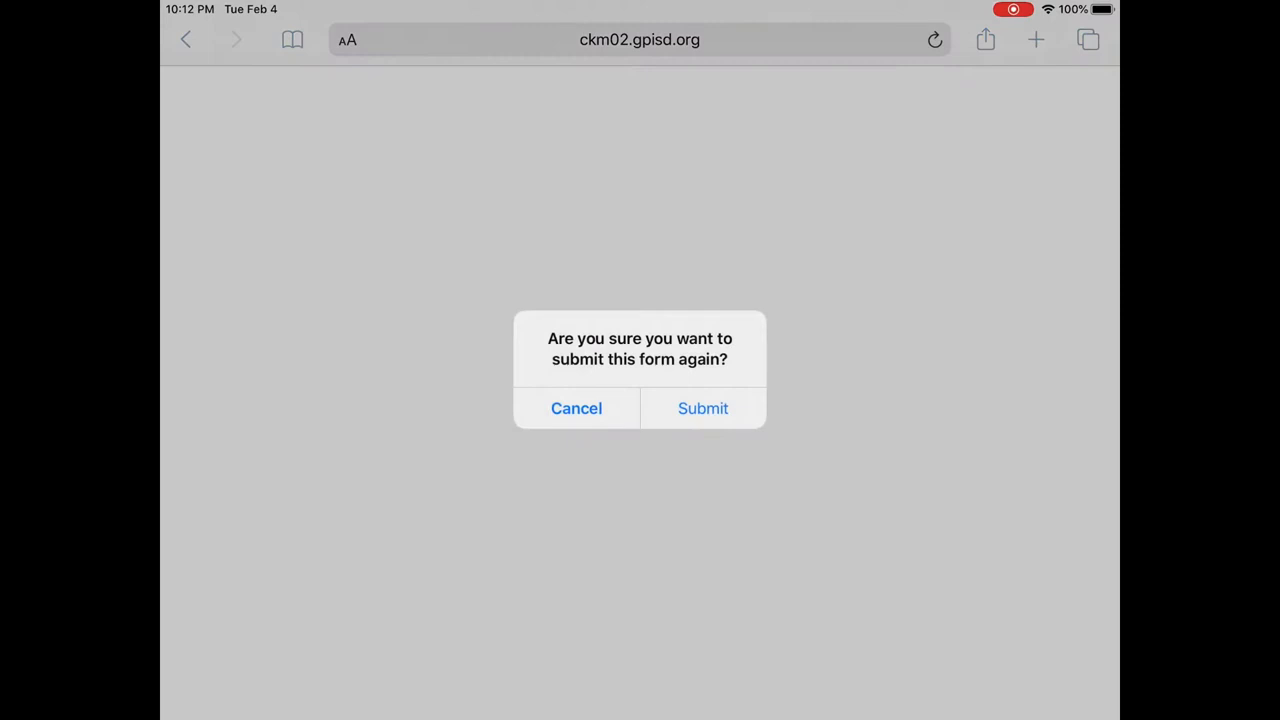
# Cancel the 'submit this form again?' alert to return to the ContentKeeper login page.
pyautogui.click(702, 408)
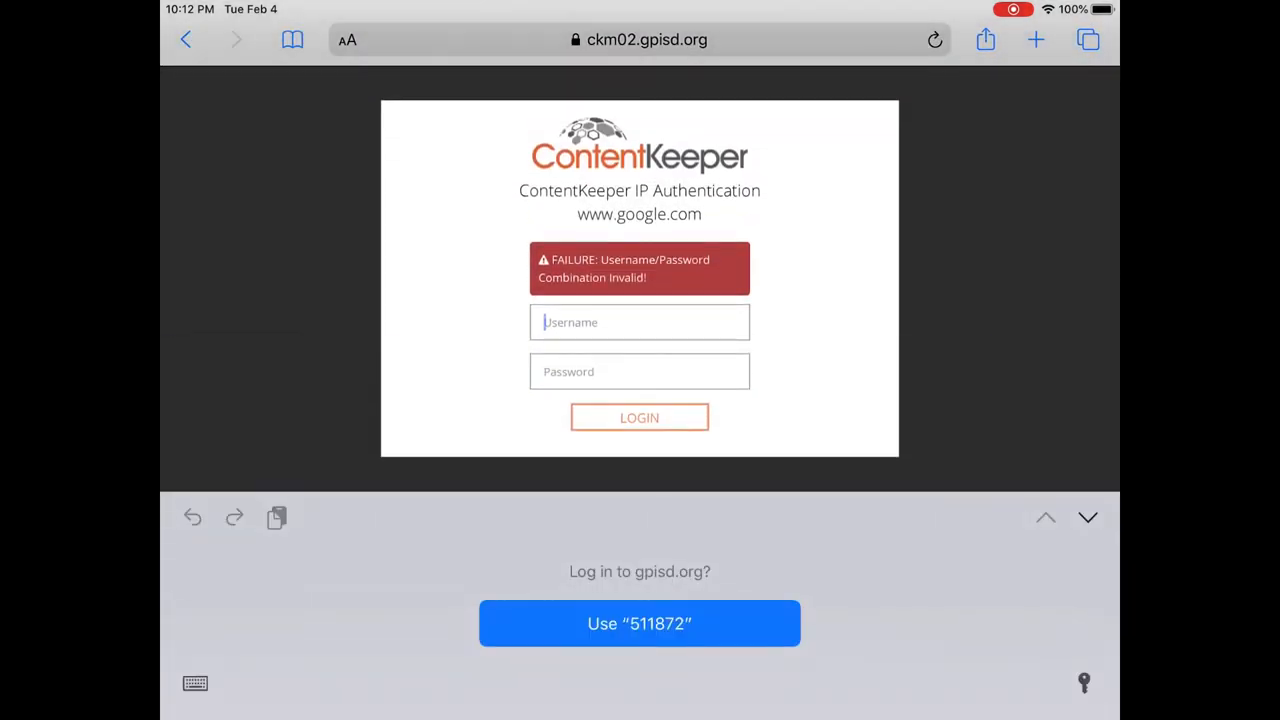
# Enter username '118' on the ContentKeeper login page and scroll down toward LOGIN.
pyautogui.click(639, 322)
pyautogui.write('5')
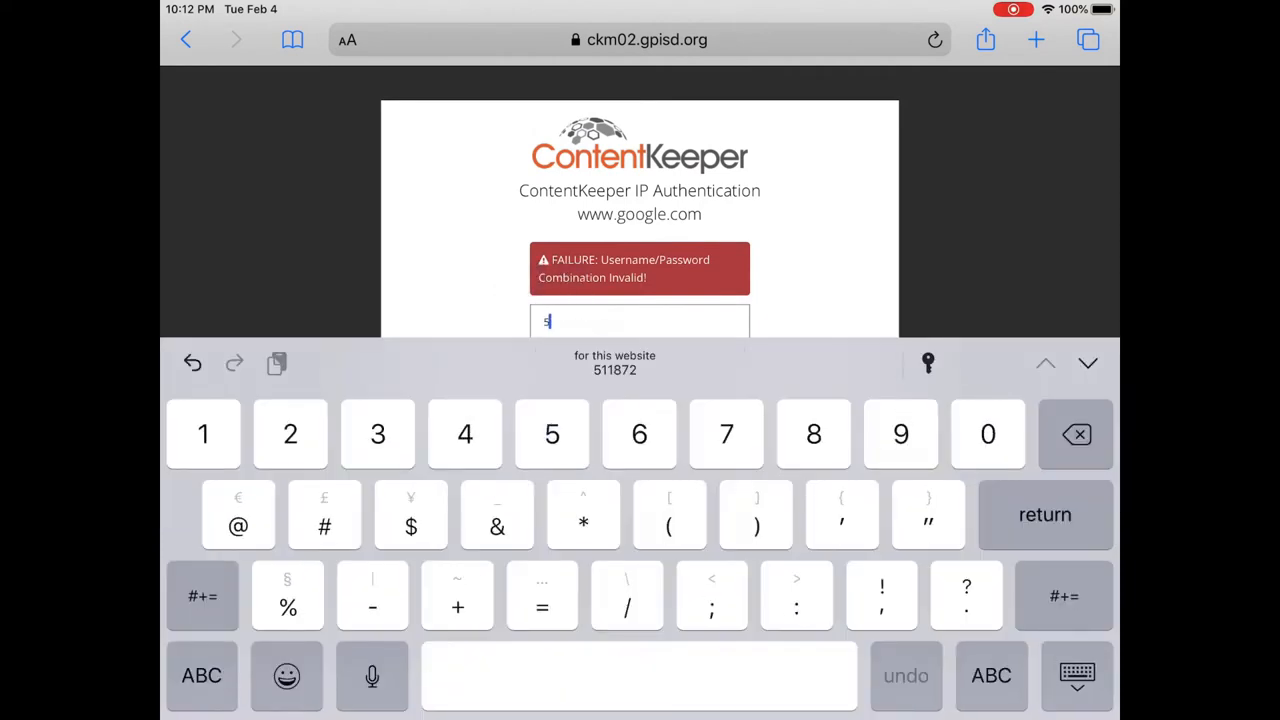
pyautogui.write('11872')
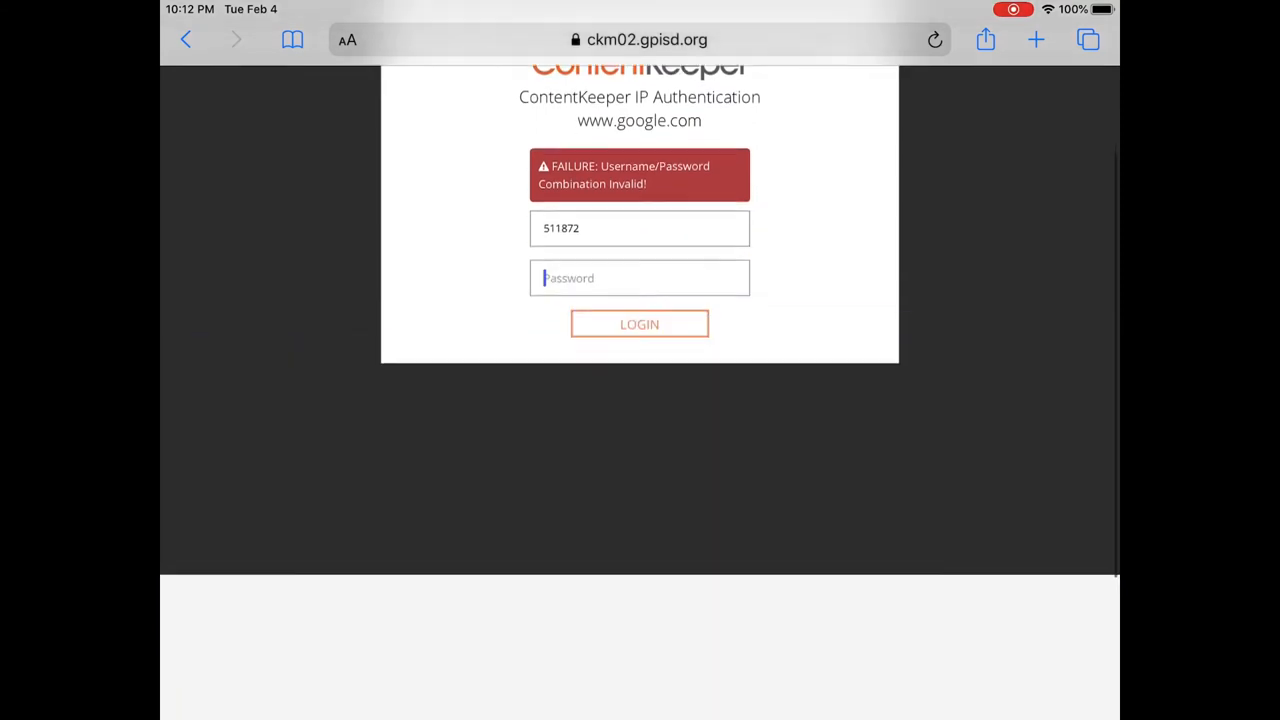
pyautogui.scroll(-3)
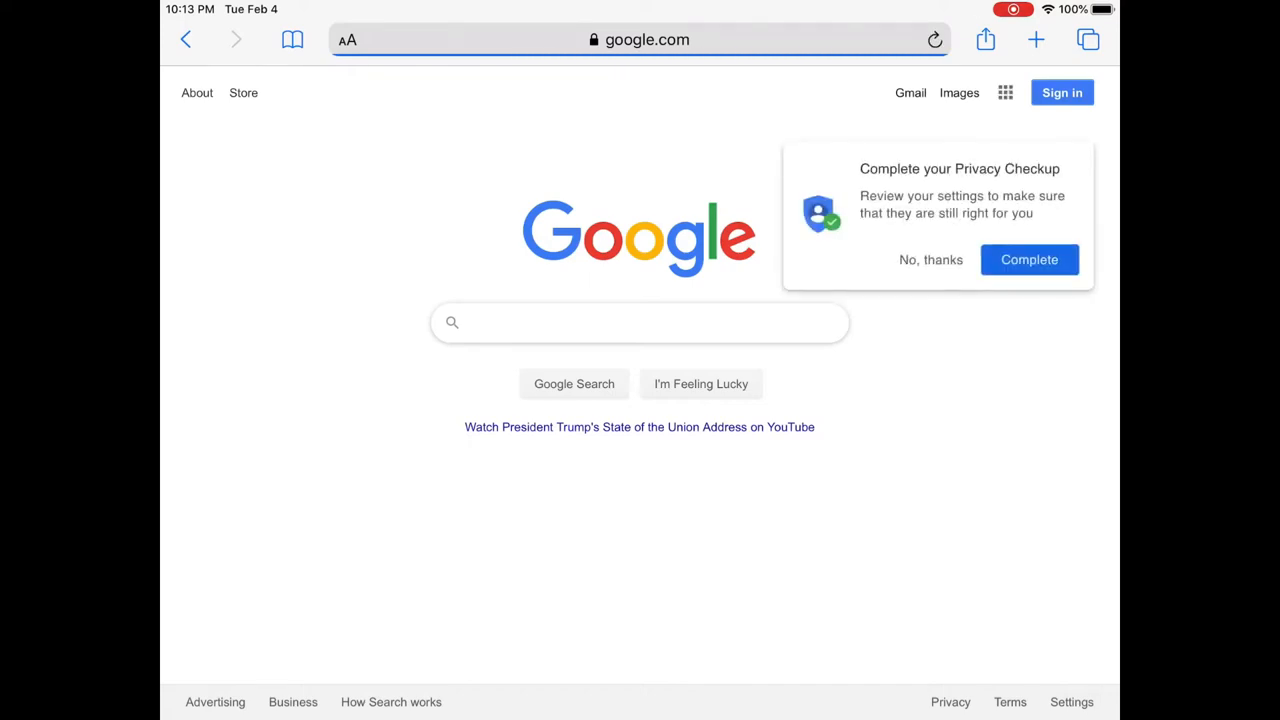
# Decline Google's privacy checkup with 'No, thanks' and return to the Home Screen.
pyautogui.click(930, 259)
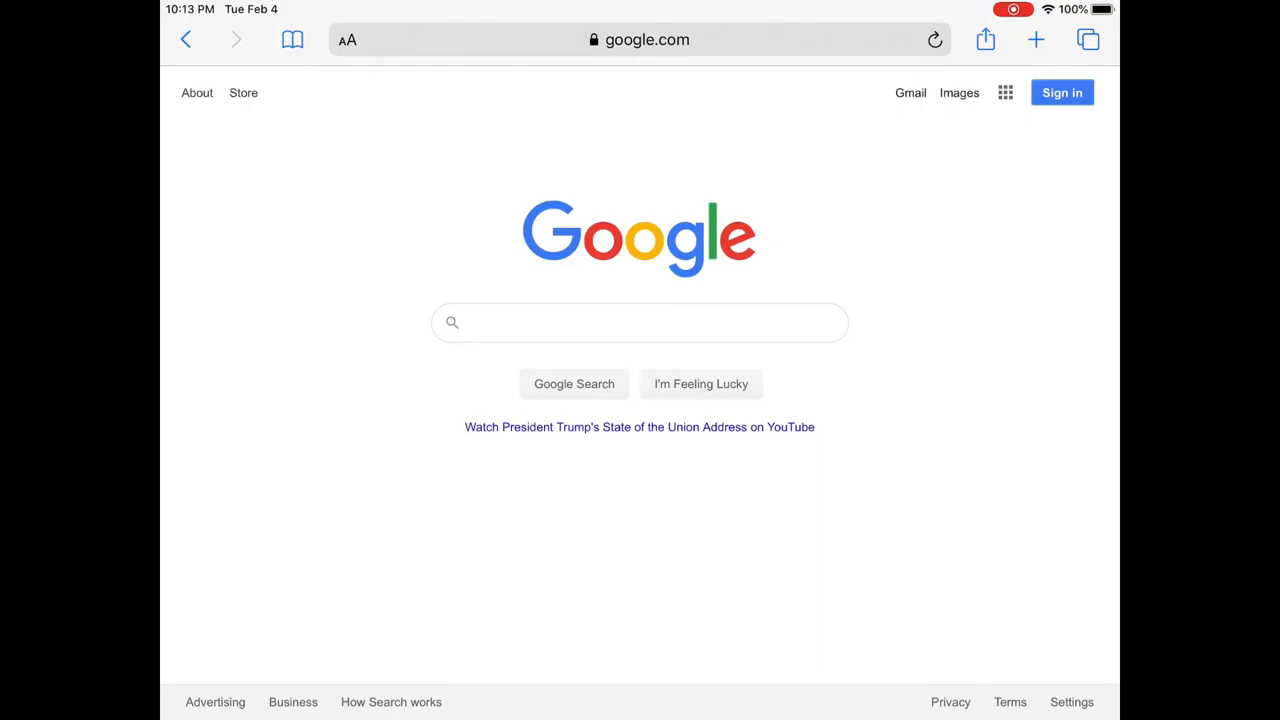
pyautogui.press('home')
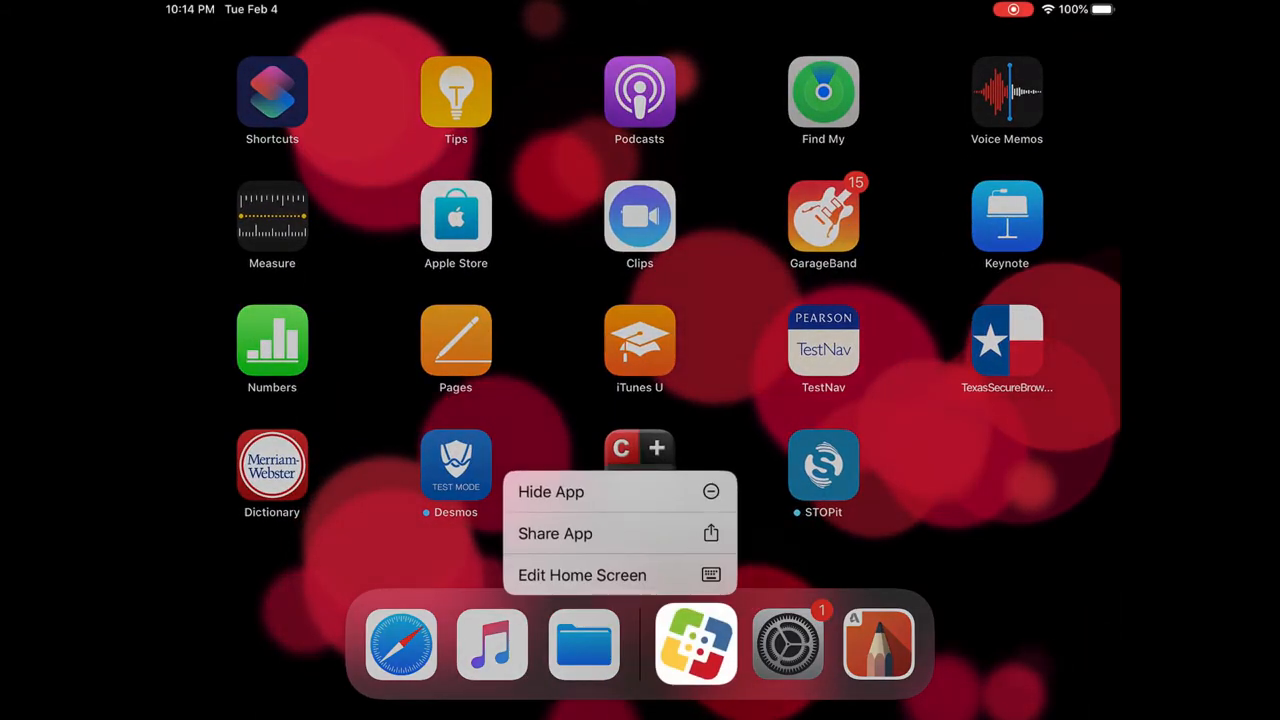
# Hide the Self Service app from the dock and launch GarageBand.
pyautogui.click(582, 575)
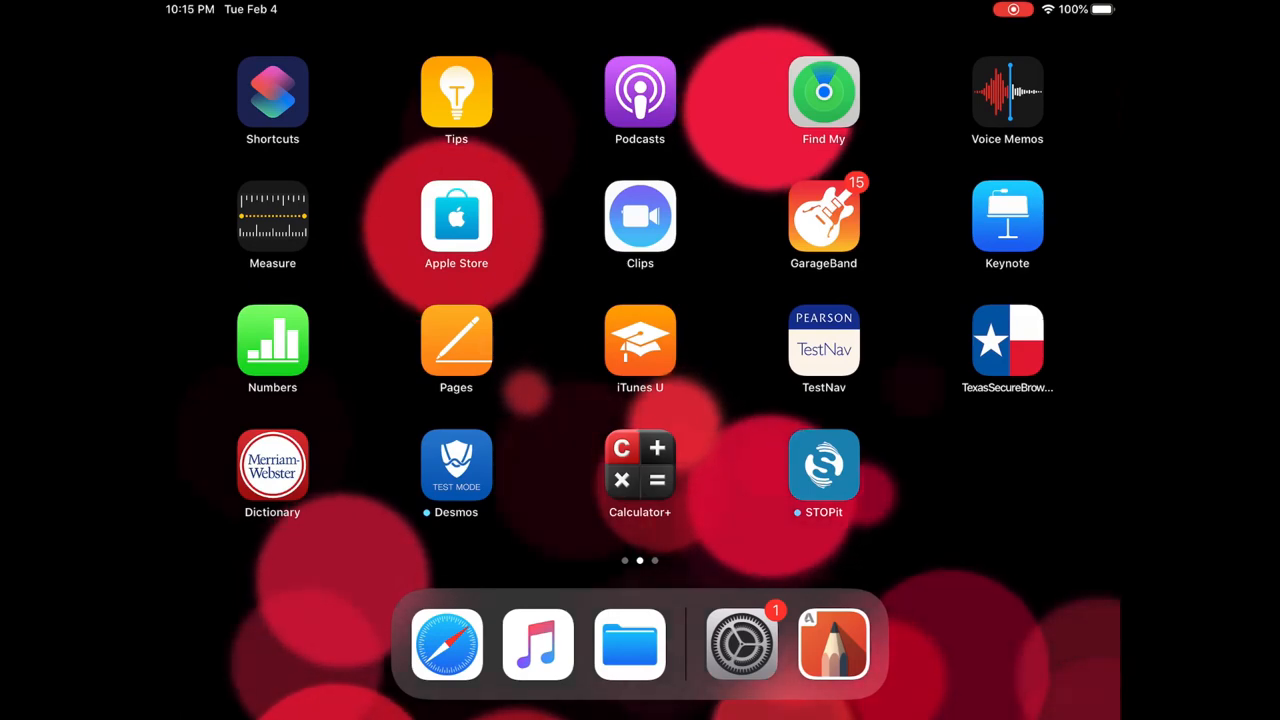
pyautogui.click(447, 644)
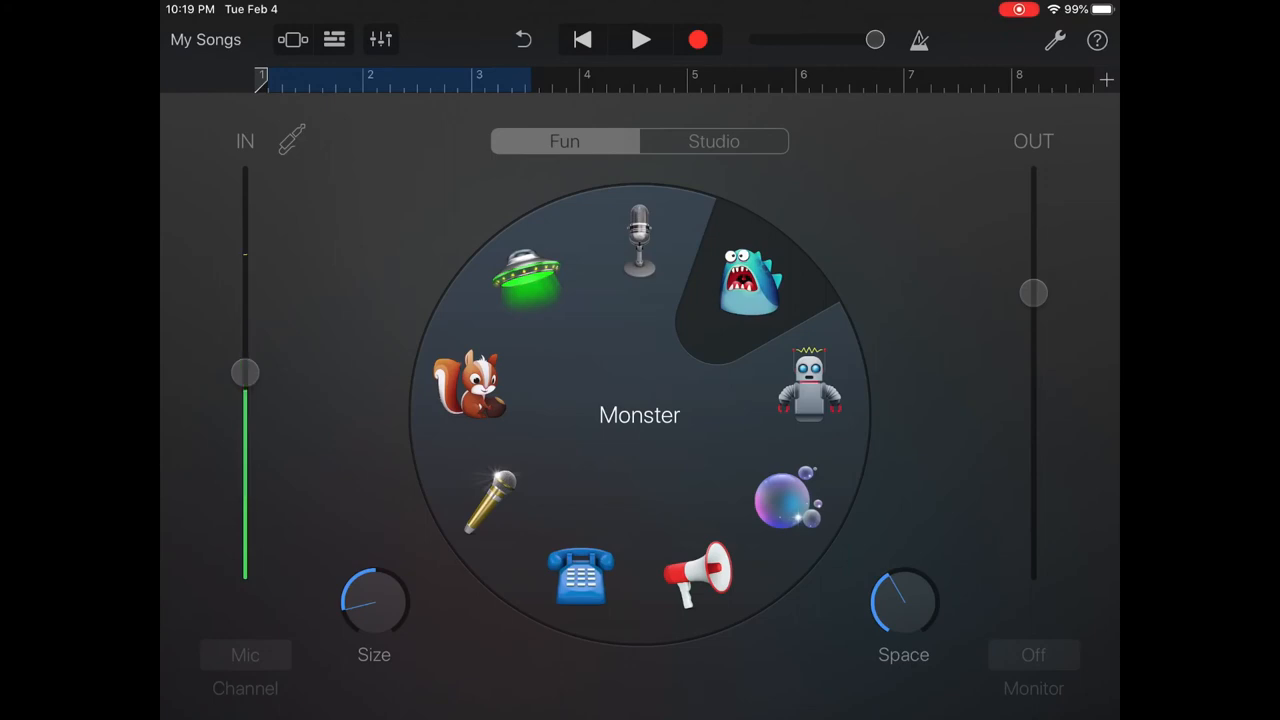
# Start recording a voice take through the Monster voice with the record button.
pyautogui.moveTo(245, 372); pyautogui.dragTo(245, 555)
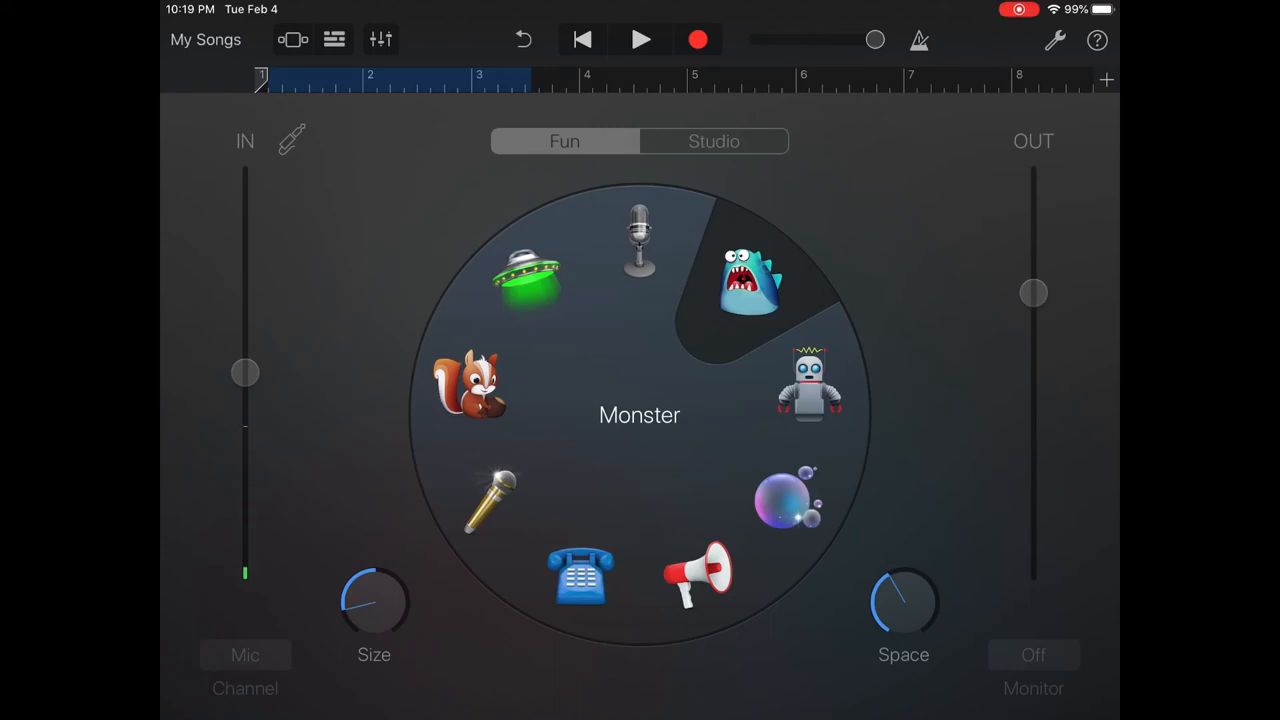
pyautogui.click(638, 37)
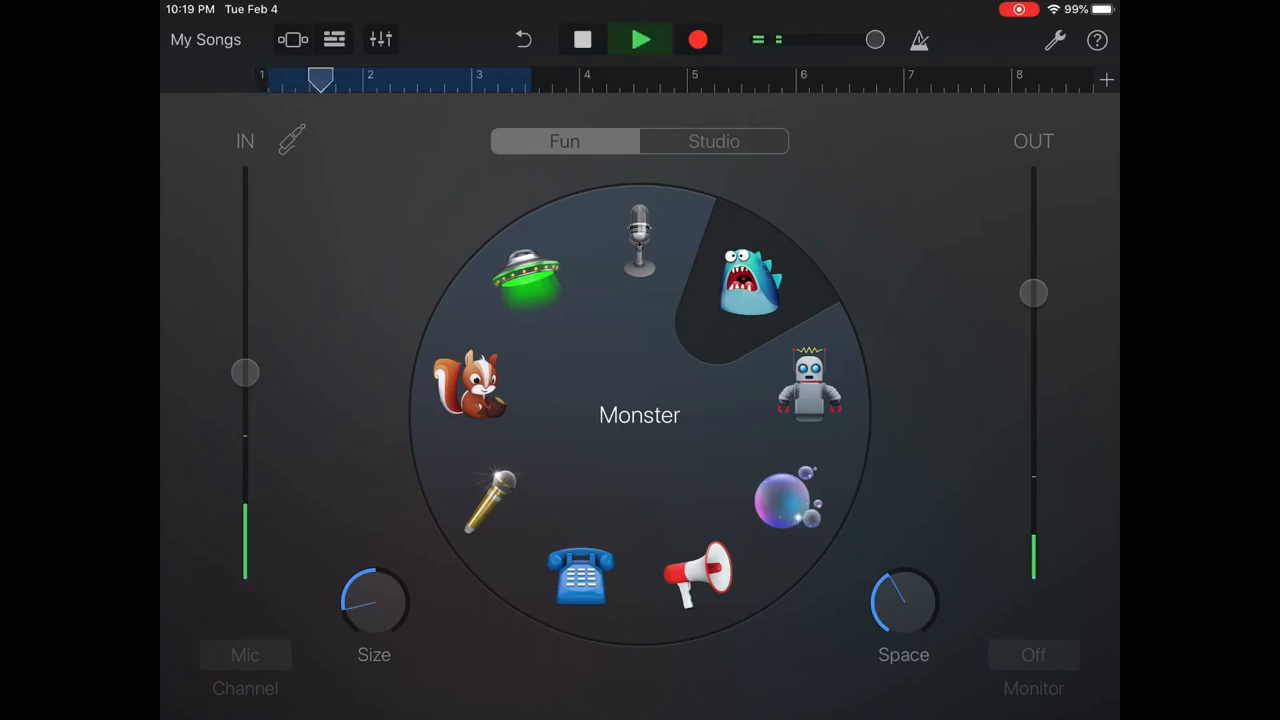
pyautogui.click(640, 37)
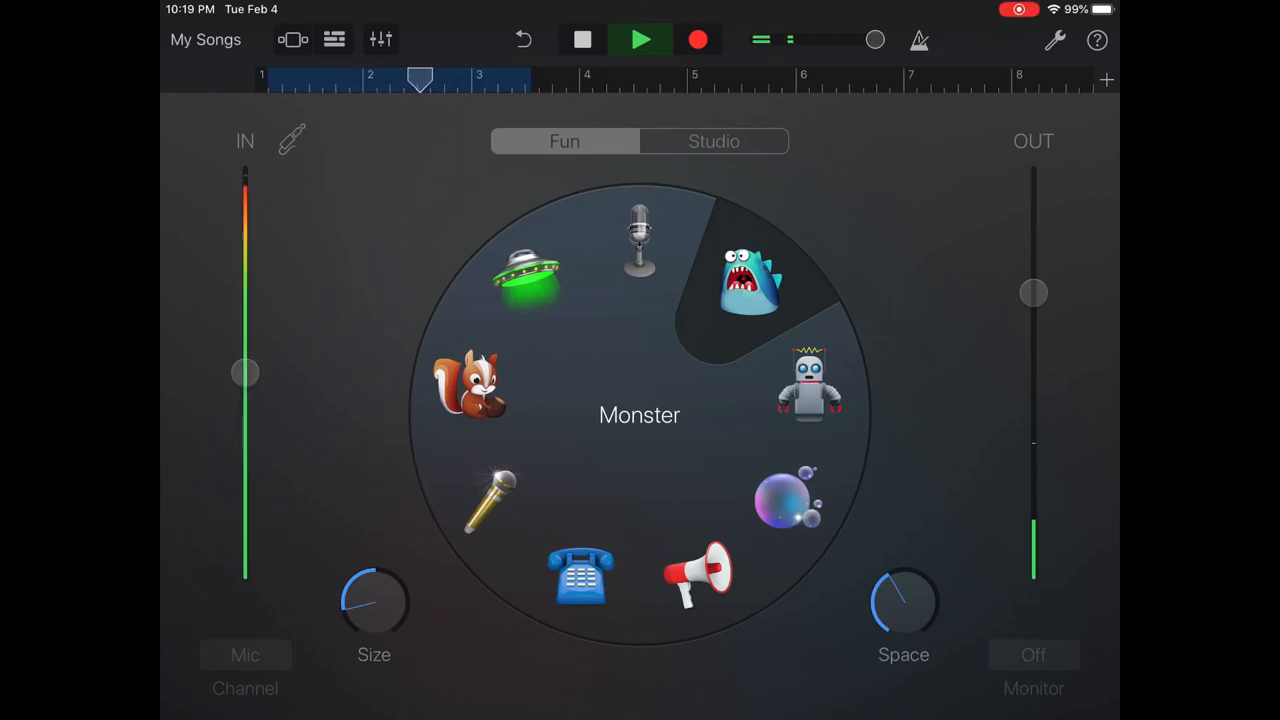